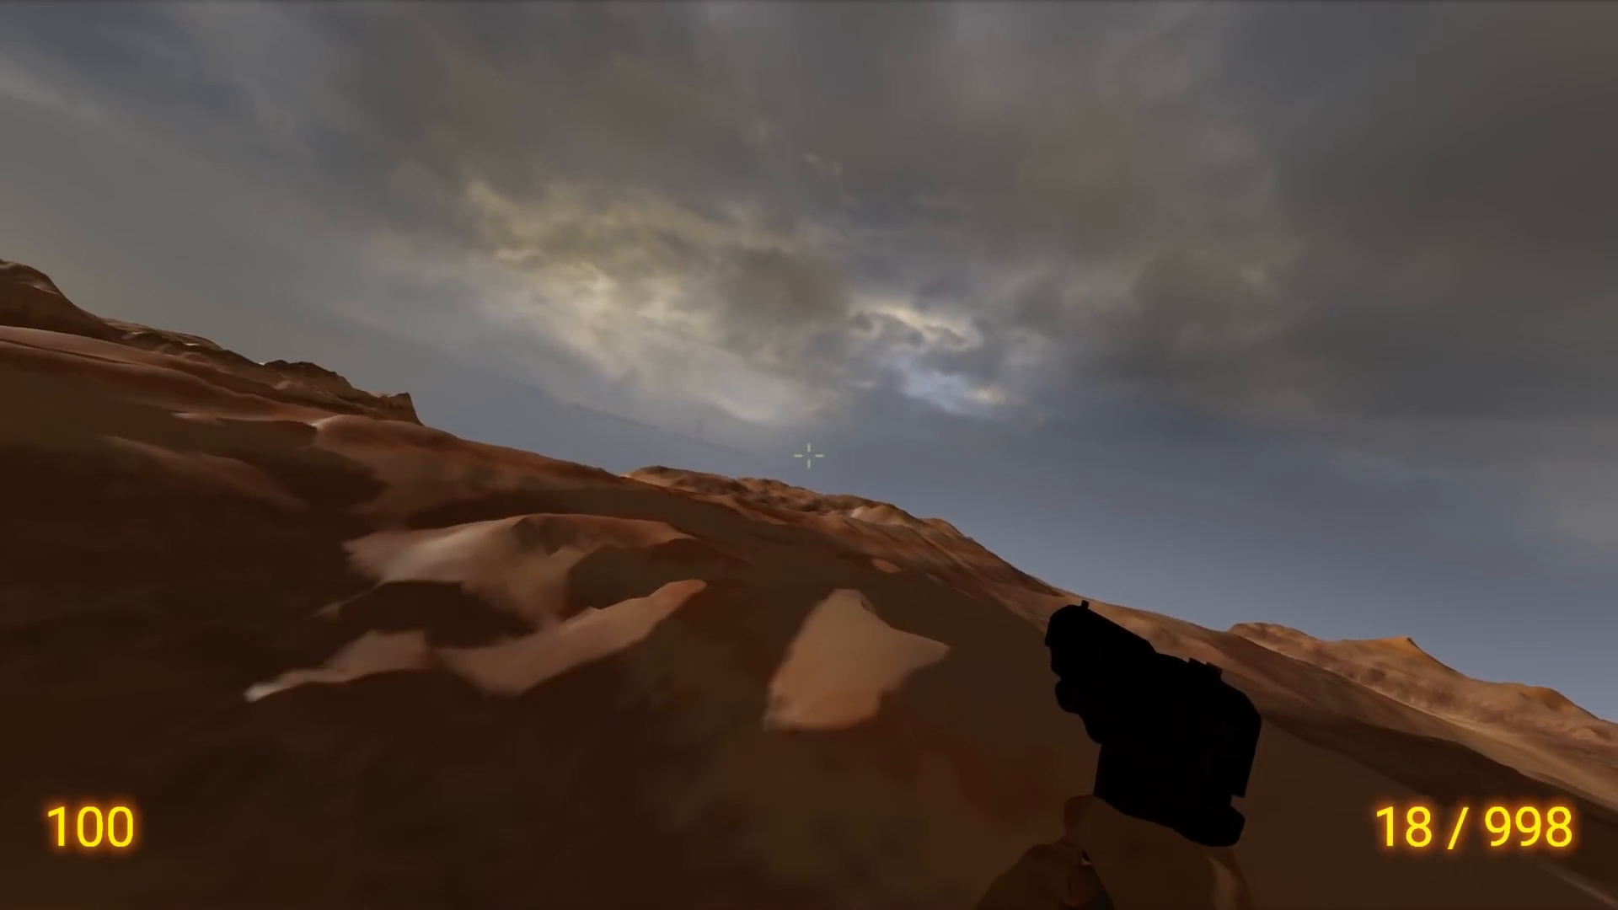
mouse_move(809, 455)
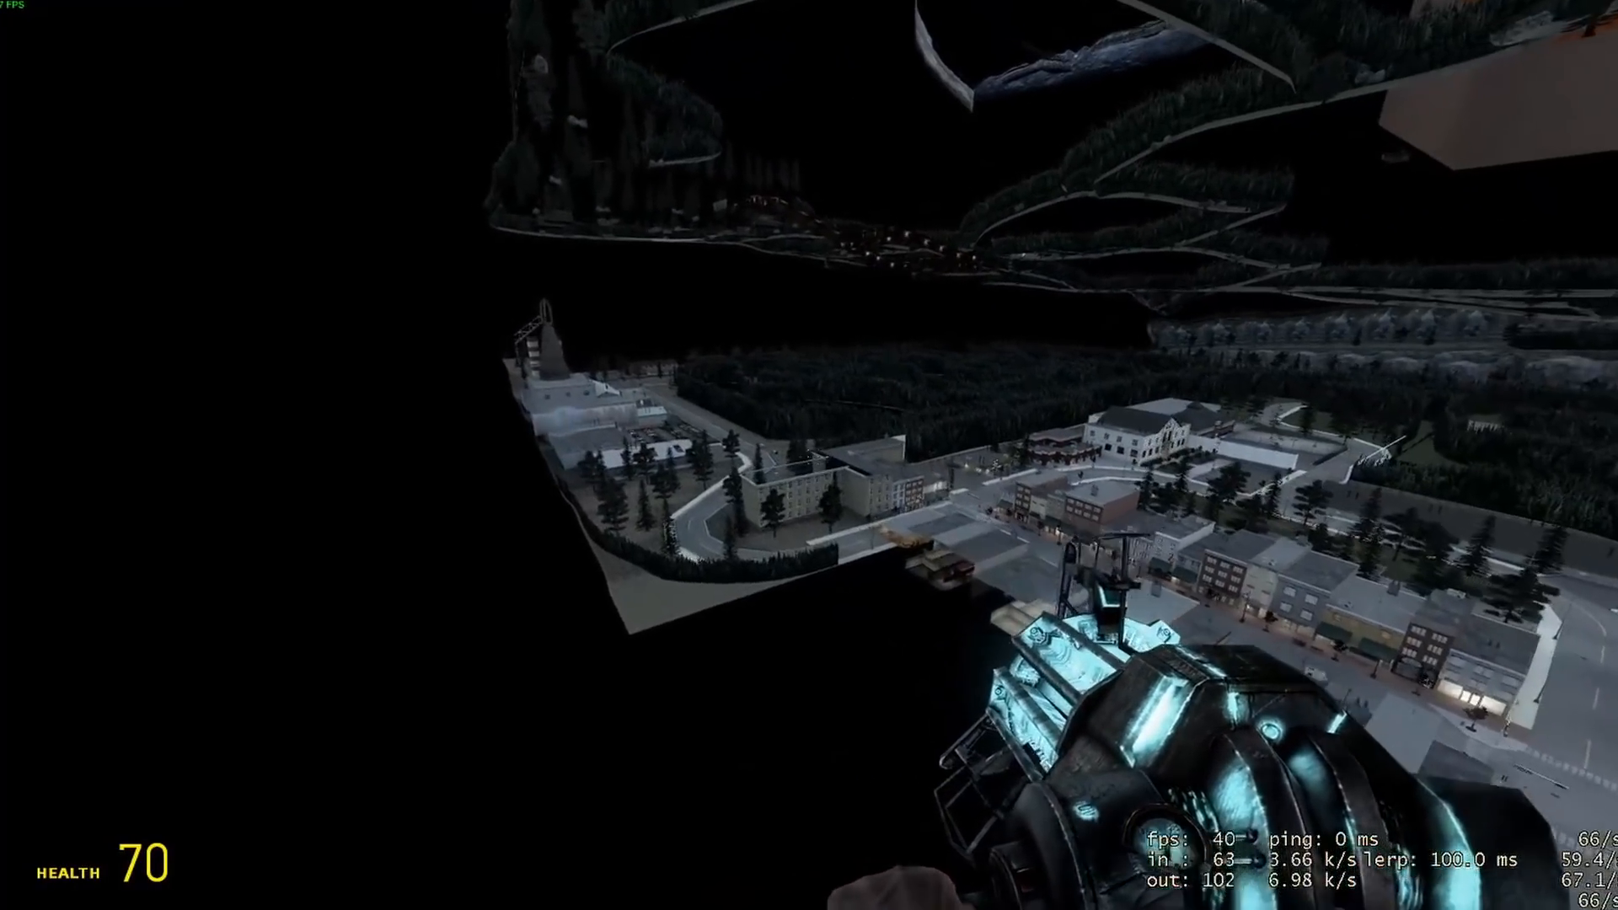
mouse_move(809, 455)
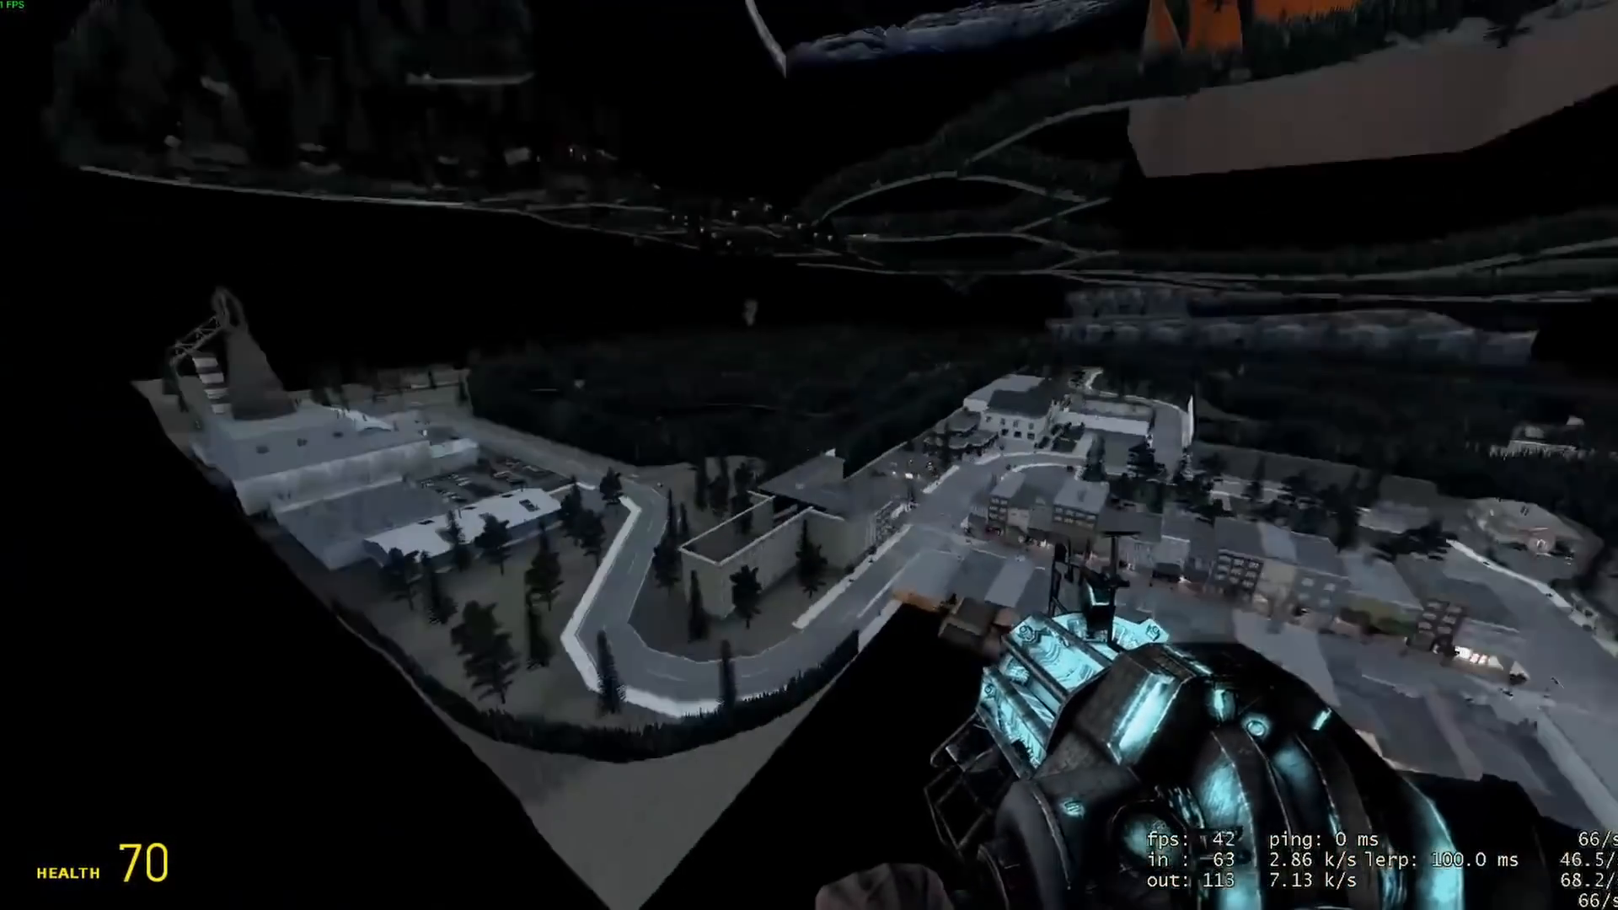
mouse_move(809, 455)
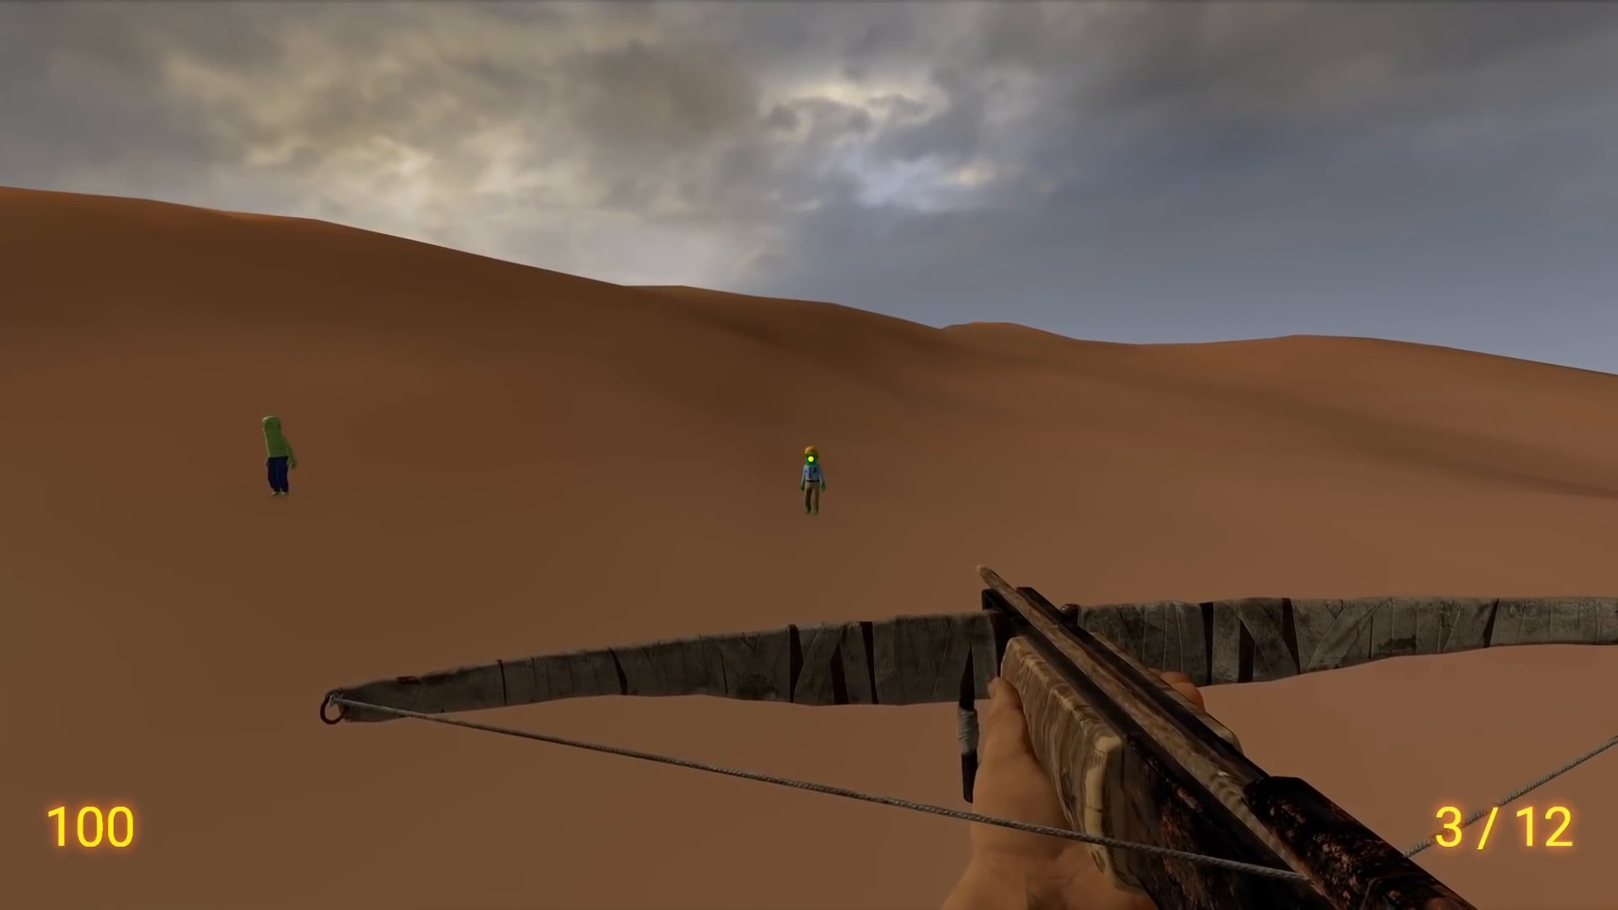
Fire a crossbow bolt at the two citizen NPCs on the dunes.
left_click(809, 456)
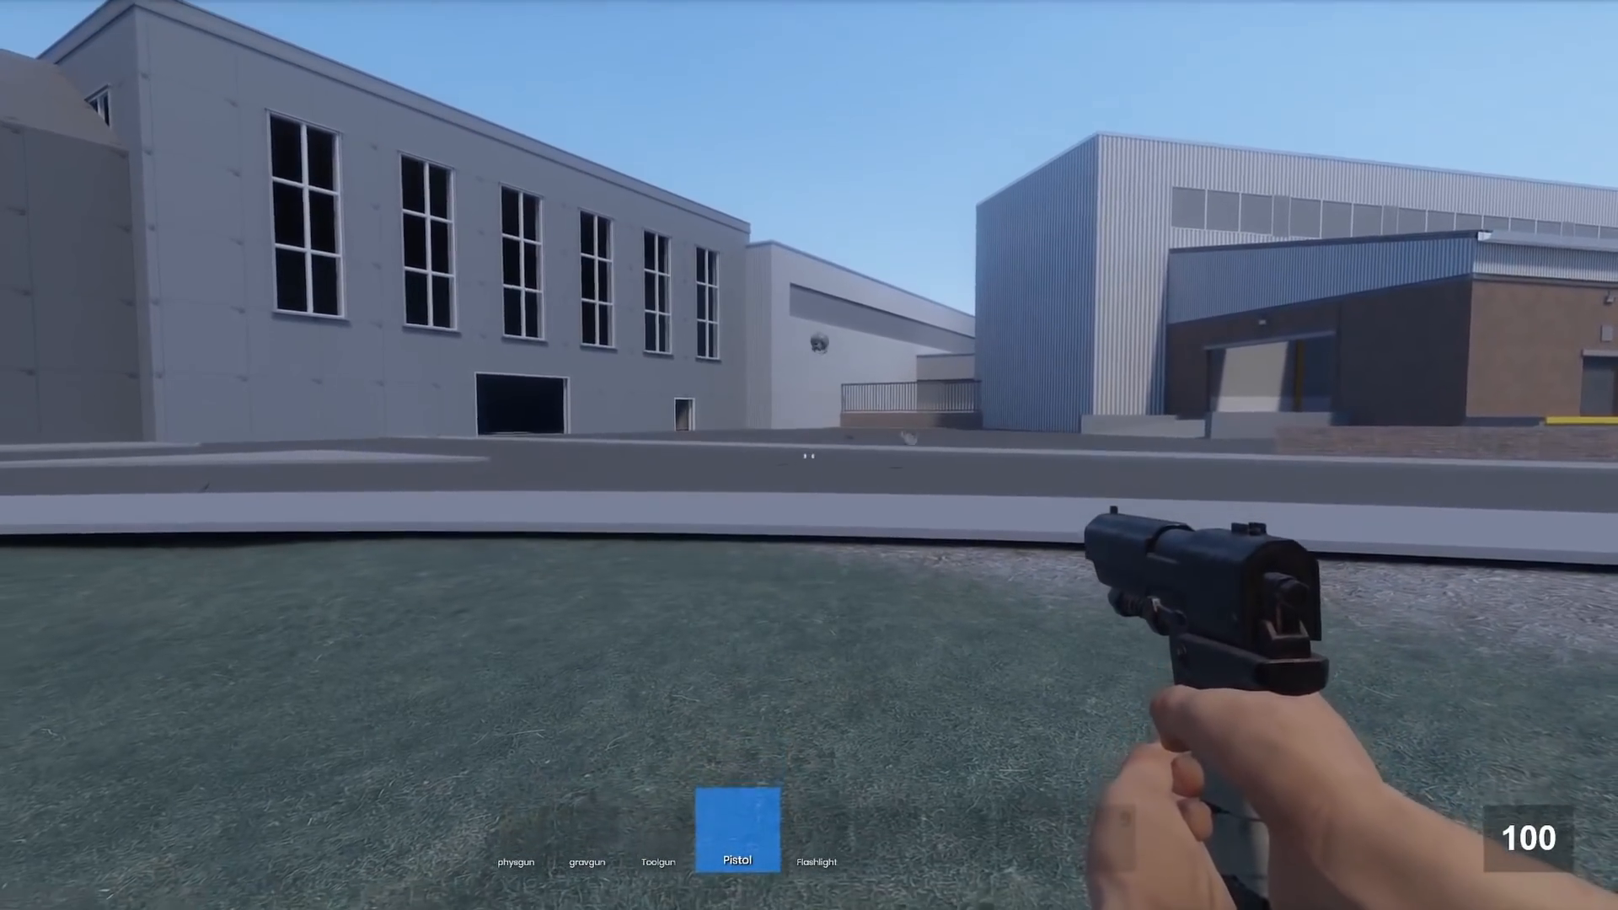
Bring up the weapon hotbar and select the Pistol on Construct.
key("q")
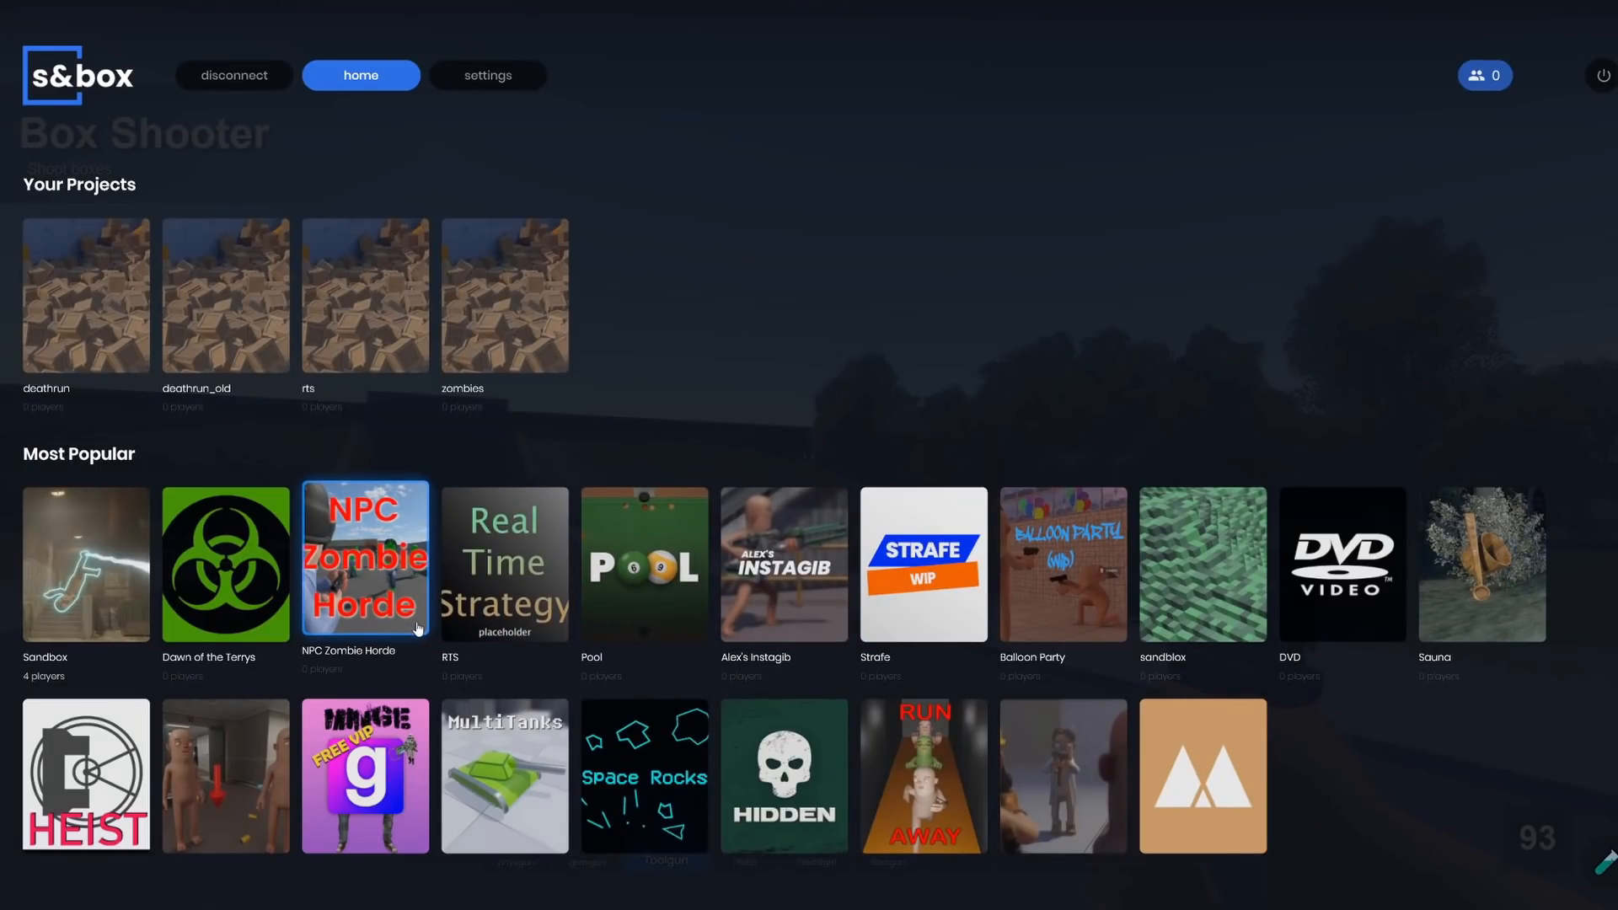
Launch NPC Zombie Horde from Most Popular and shoot the first charging zombie.
left_click(364, 563)
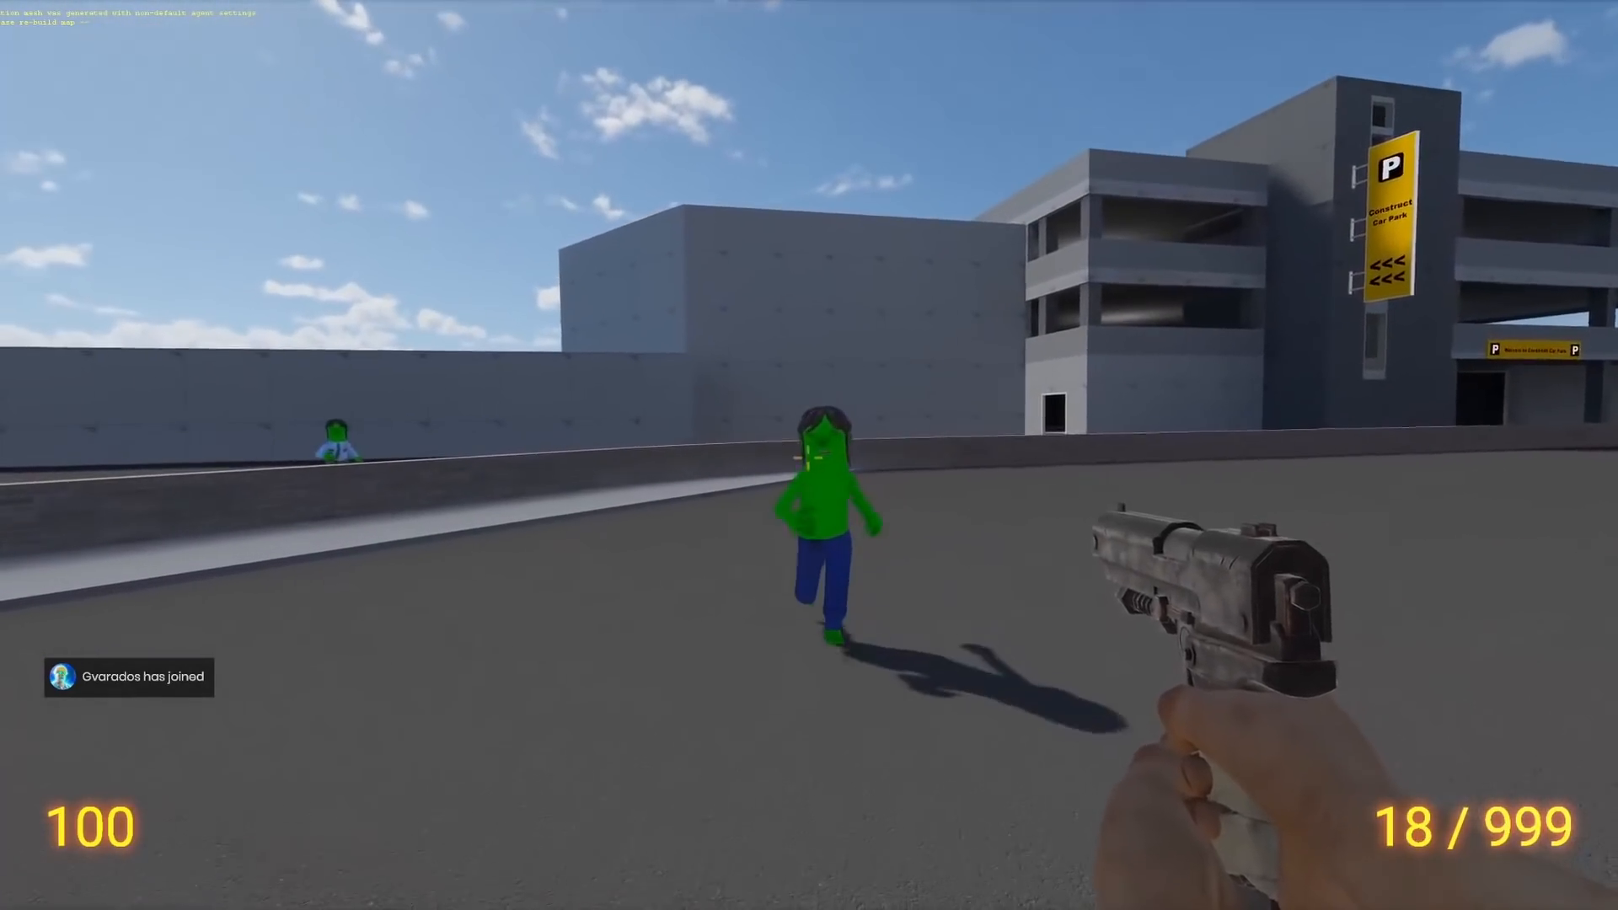
left_click(809, 455)
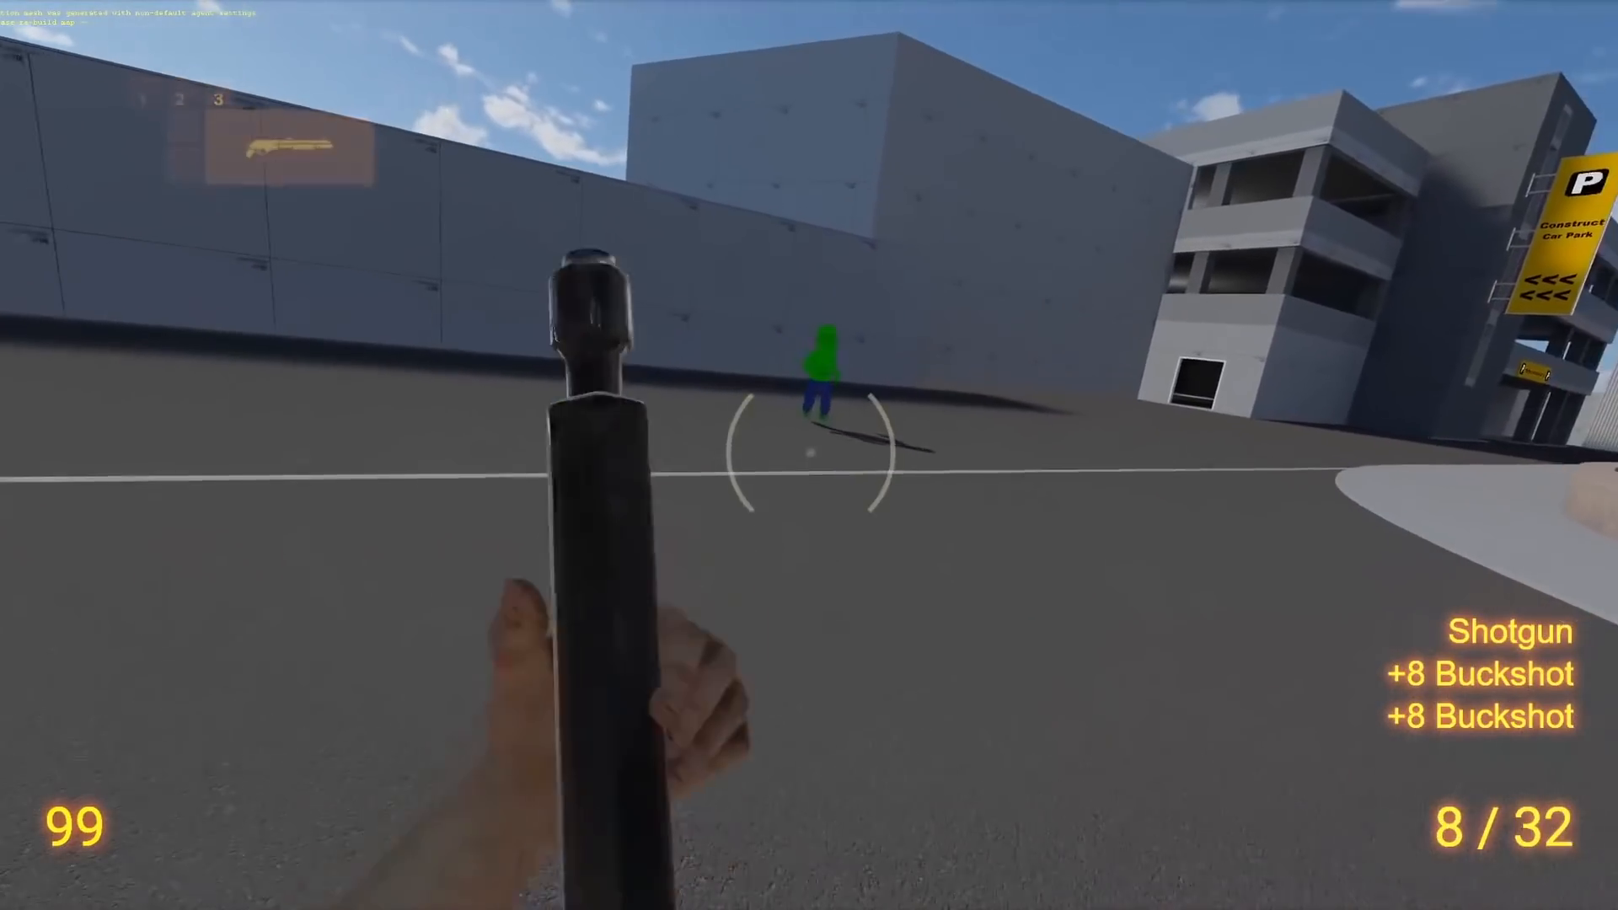
Shotgun the zombies charging across the car park, including the police-shirt, green-suit and helmeted ones.
left_click(809, 455)
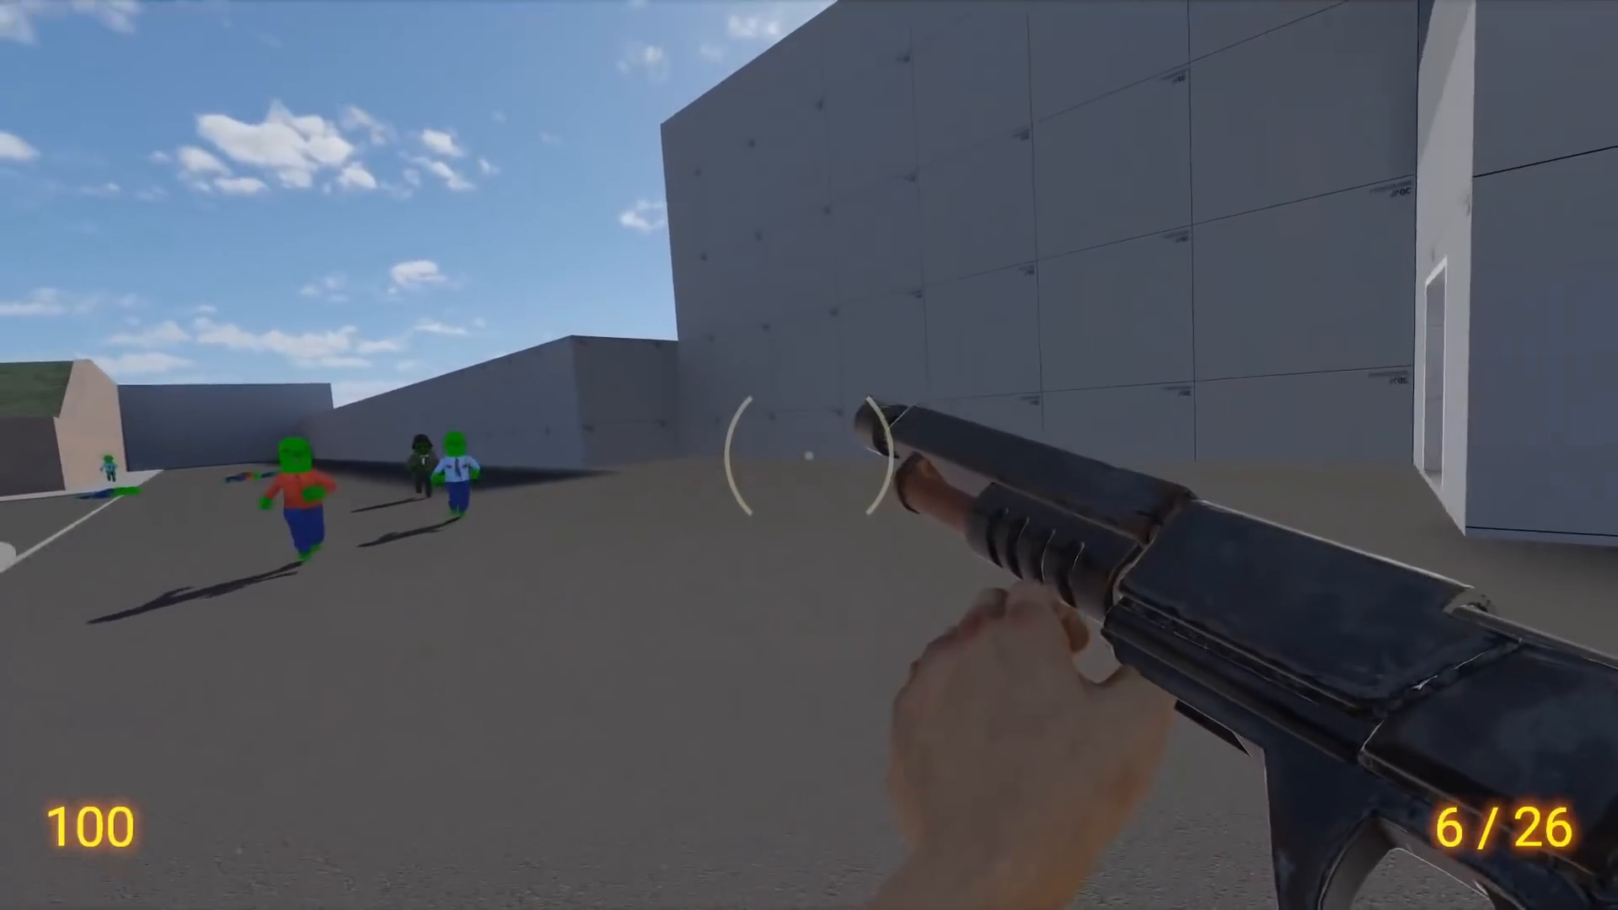
left_click(809, 455)
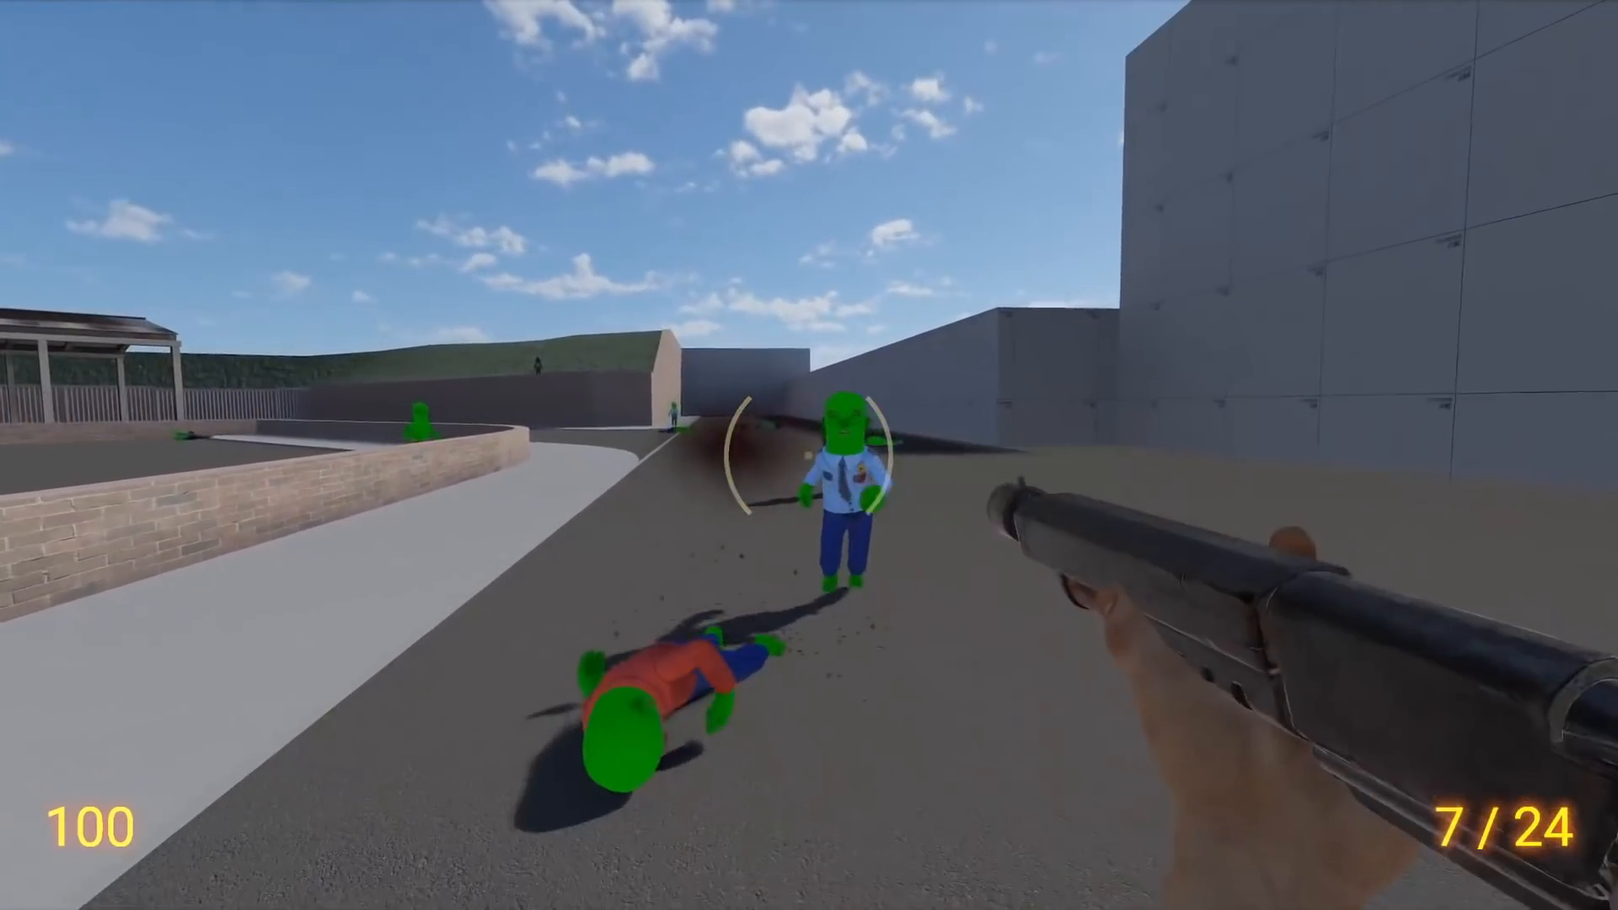
left_click(809, 455)
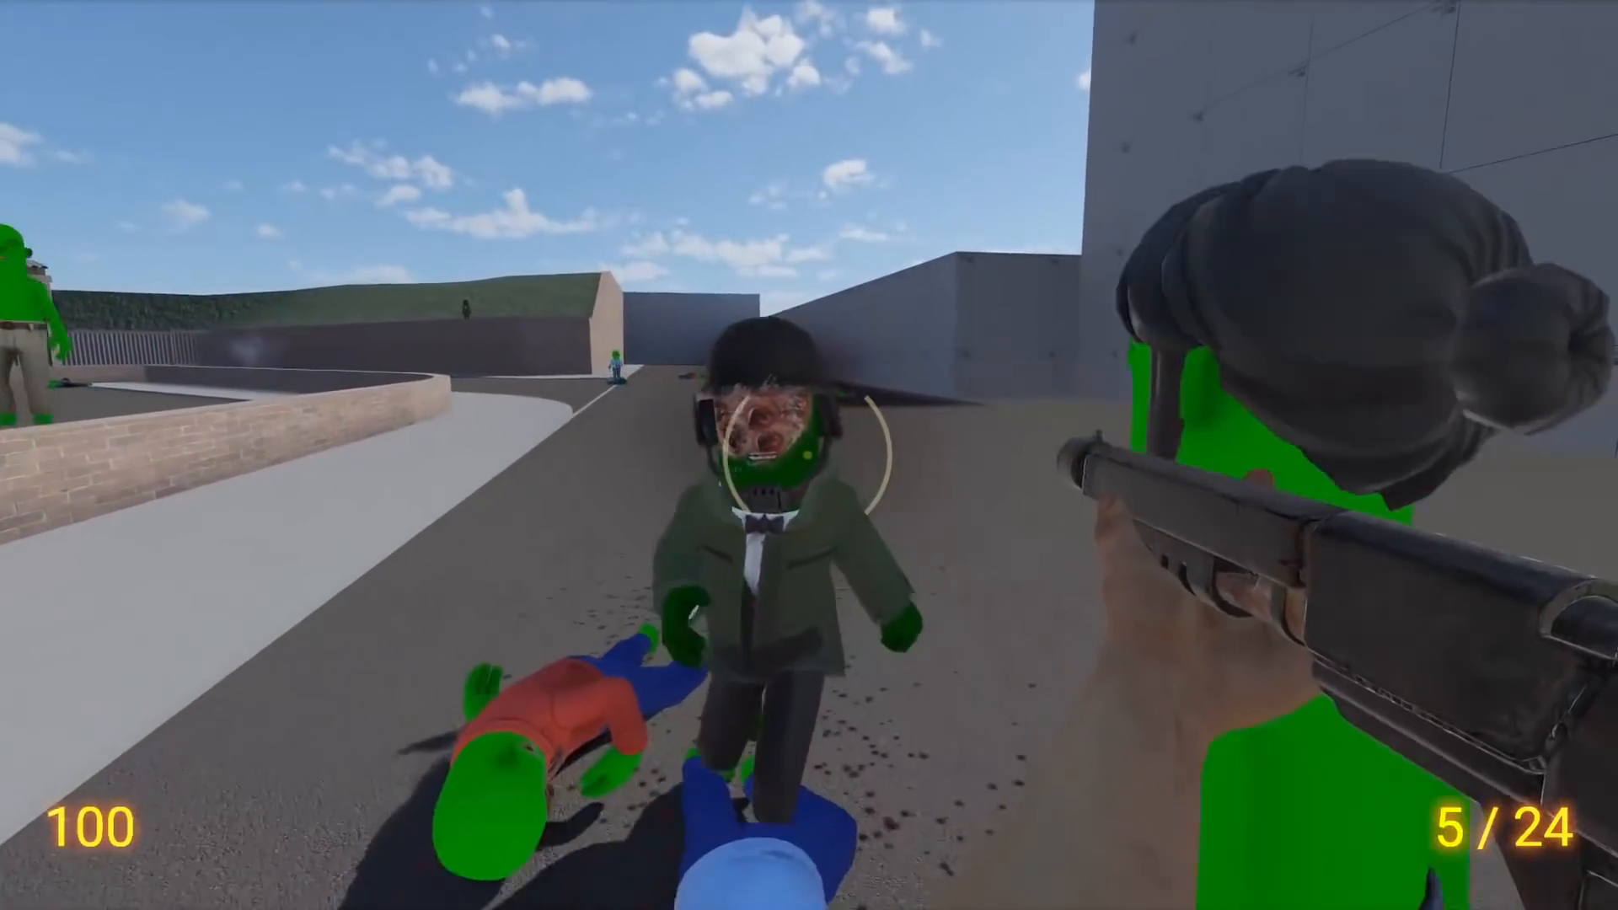
left_click(809, 455)
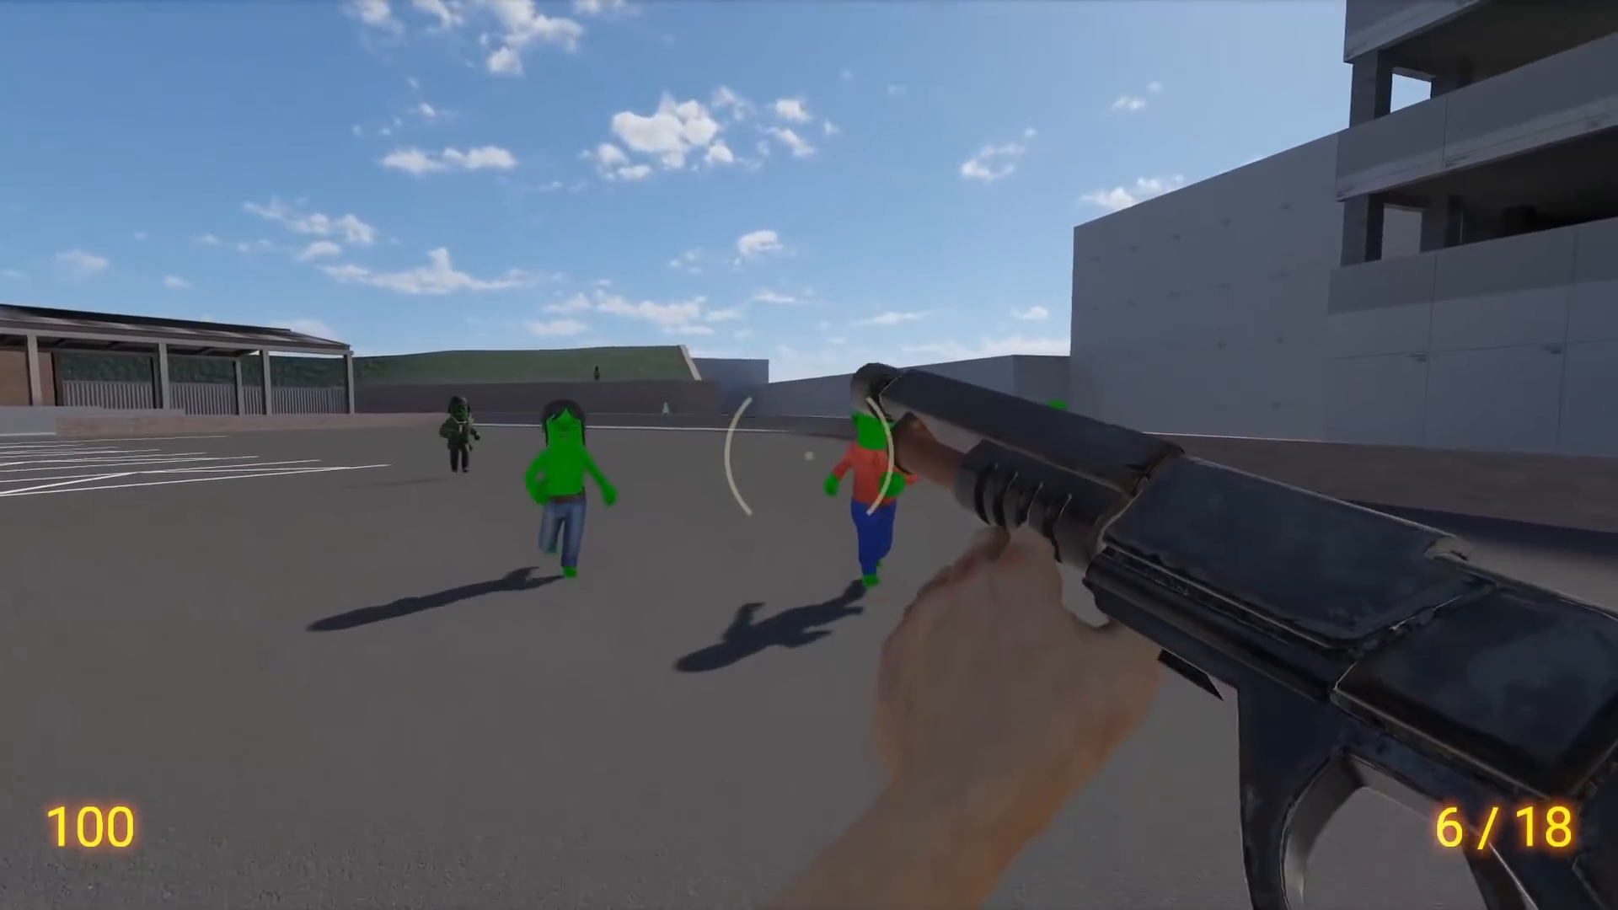
left_click(809, 455)
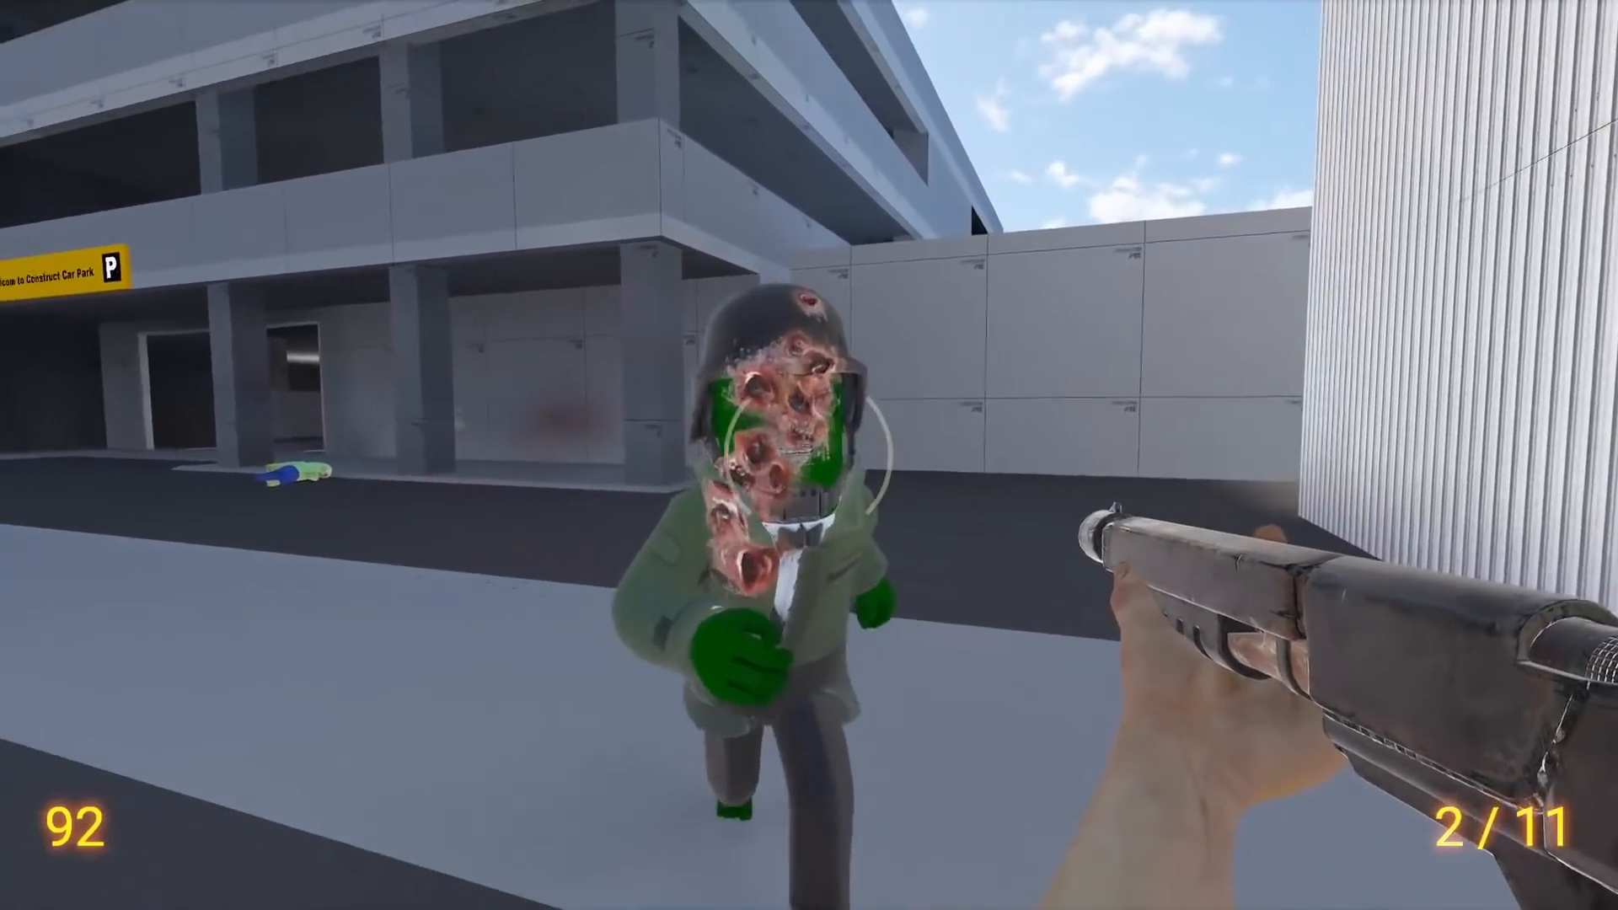
left_click(809, 455)
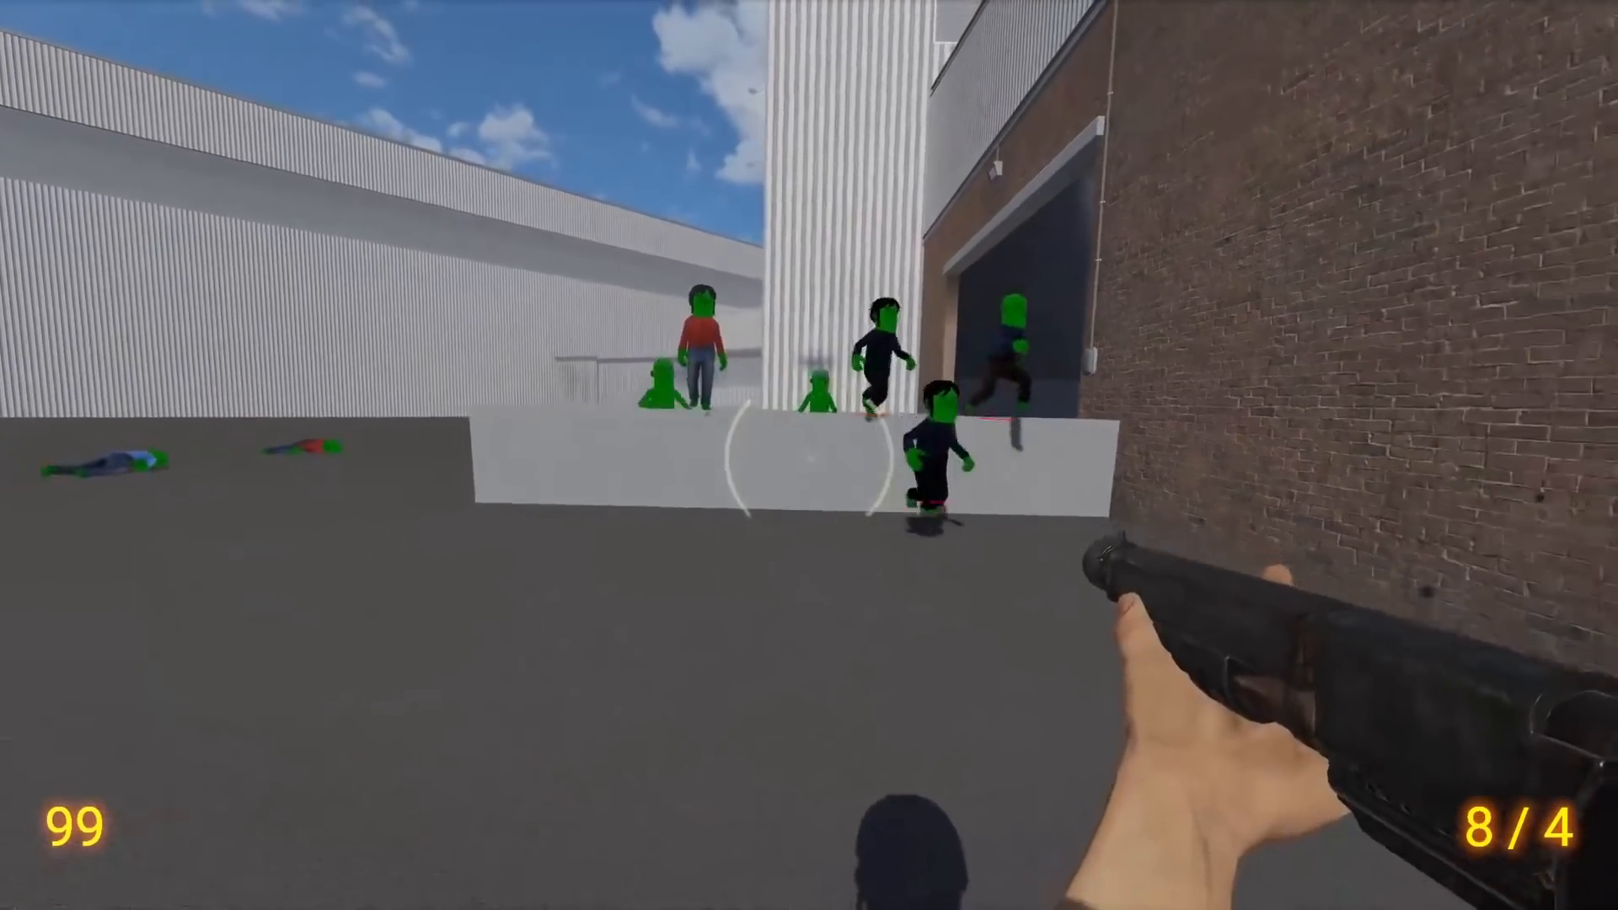
left_click(809, 455)
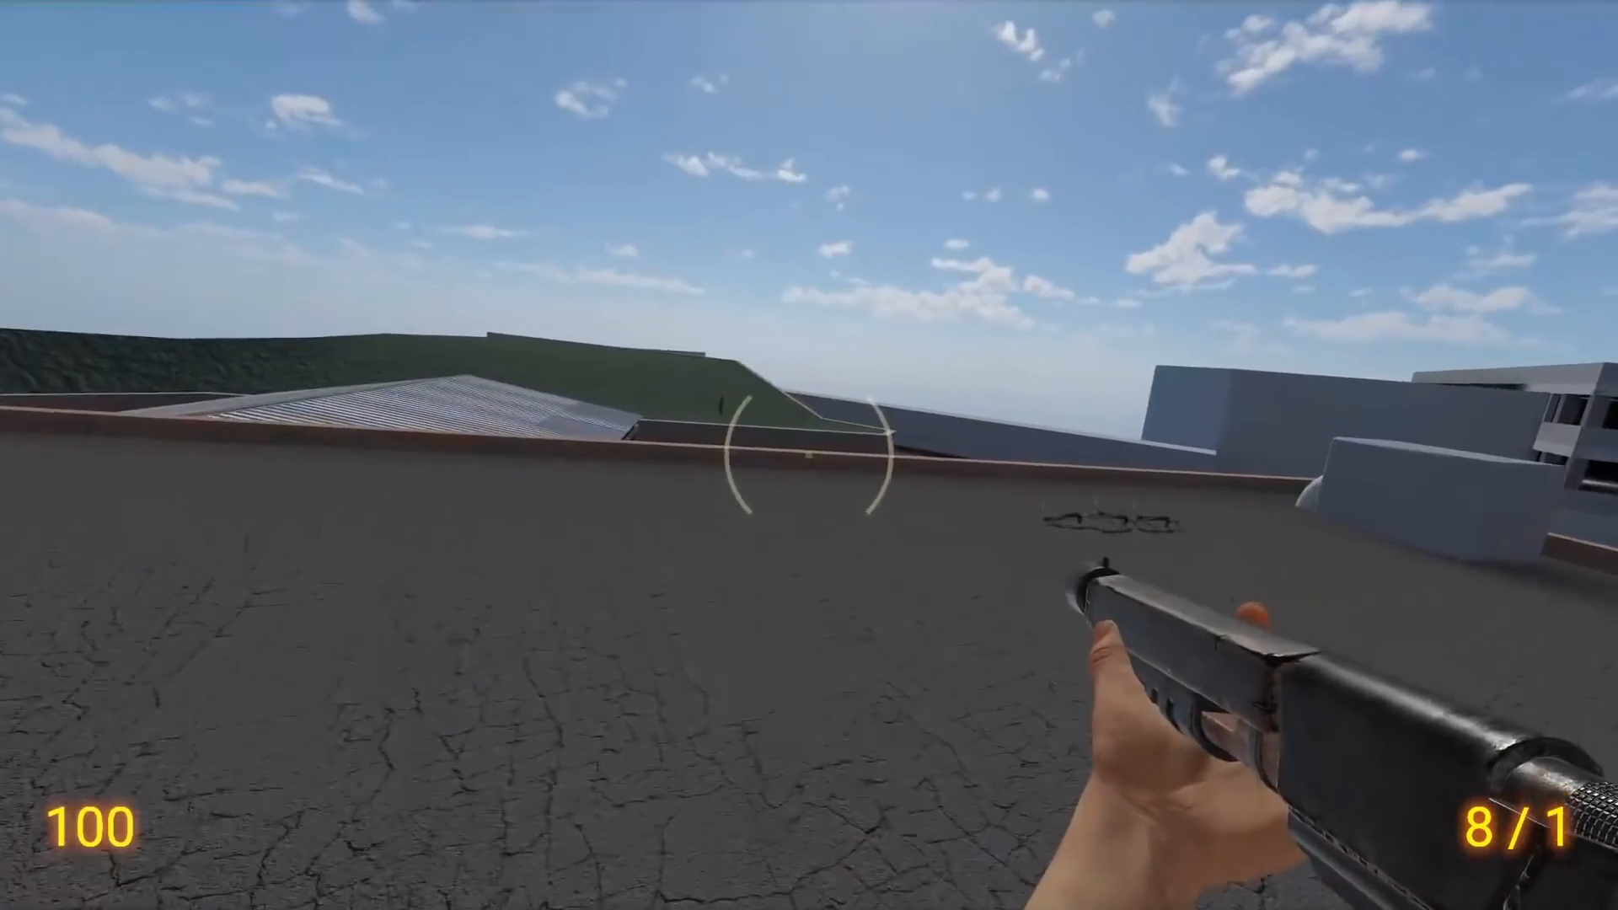
Shoot the zombies climbing up the corrugated warehouse roofs after you.
left_click(809, 455)
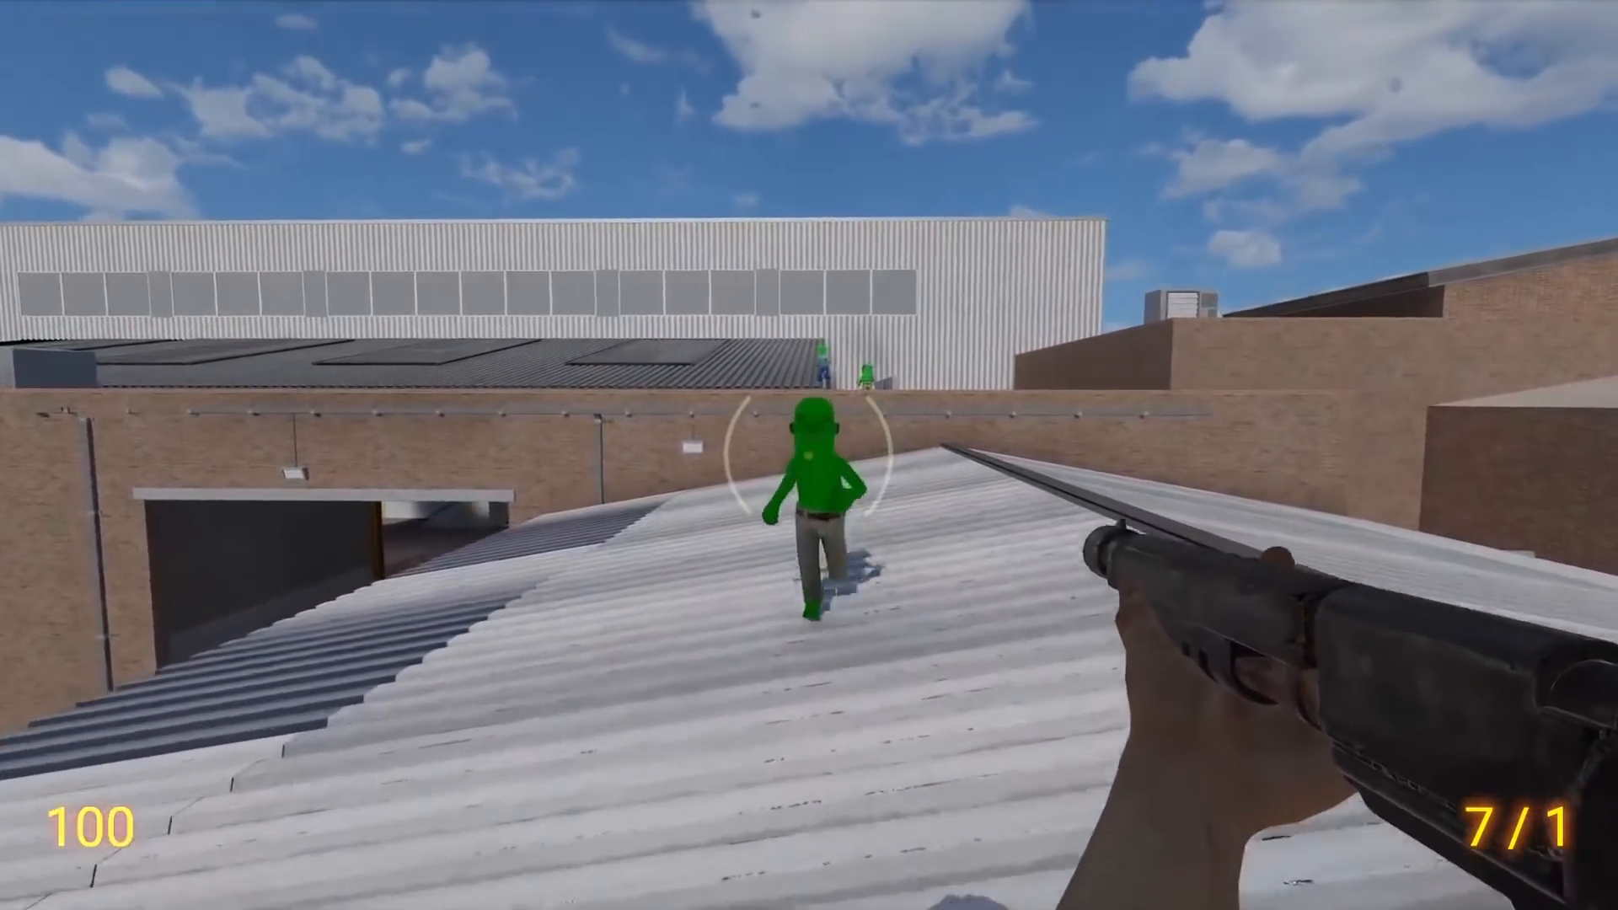
left_click(809, 455)
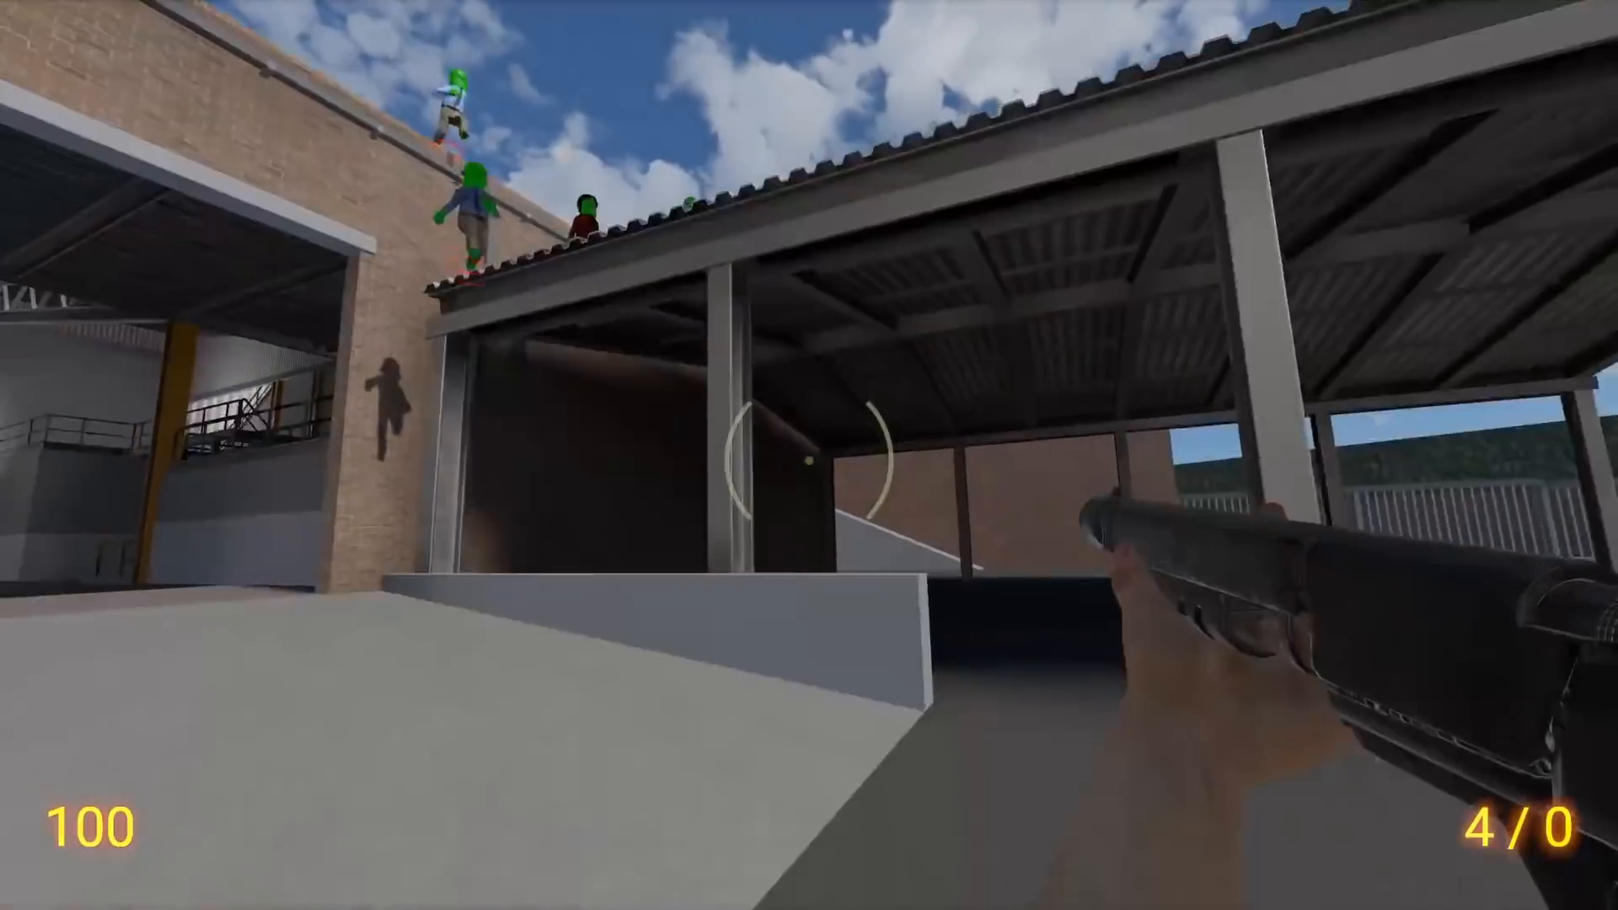
left_click(809, 455)
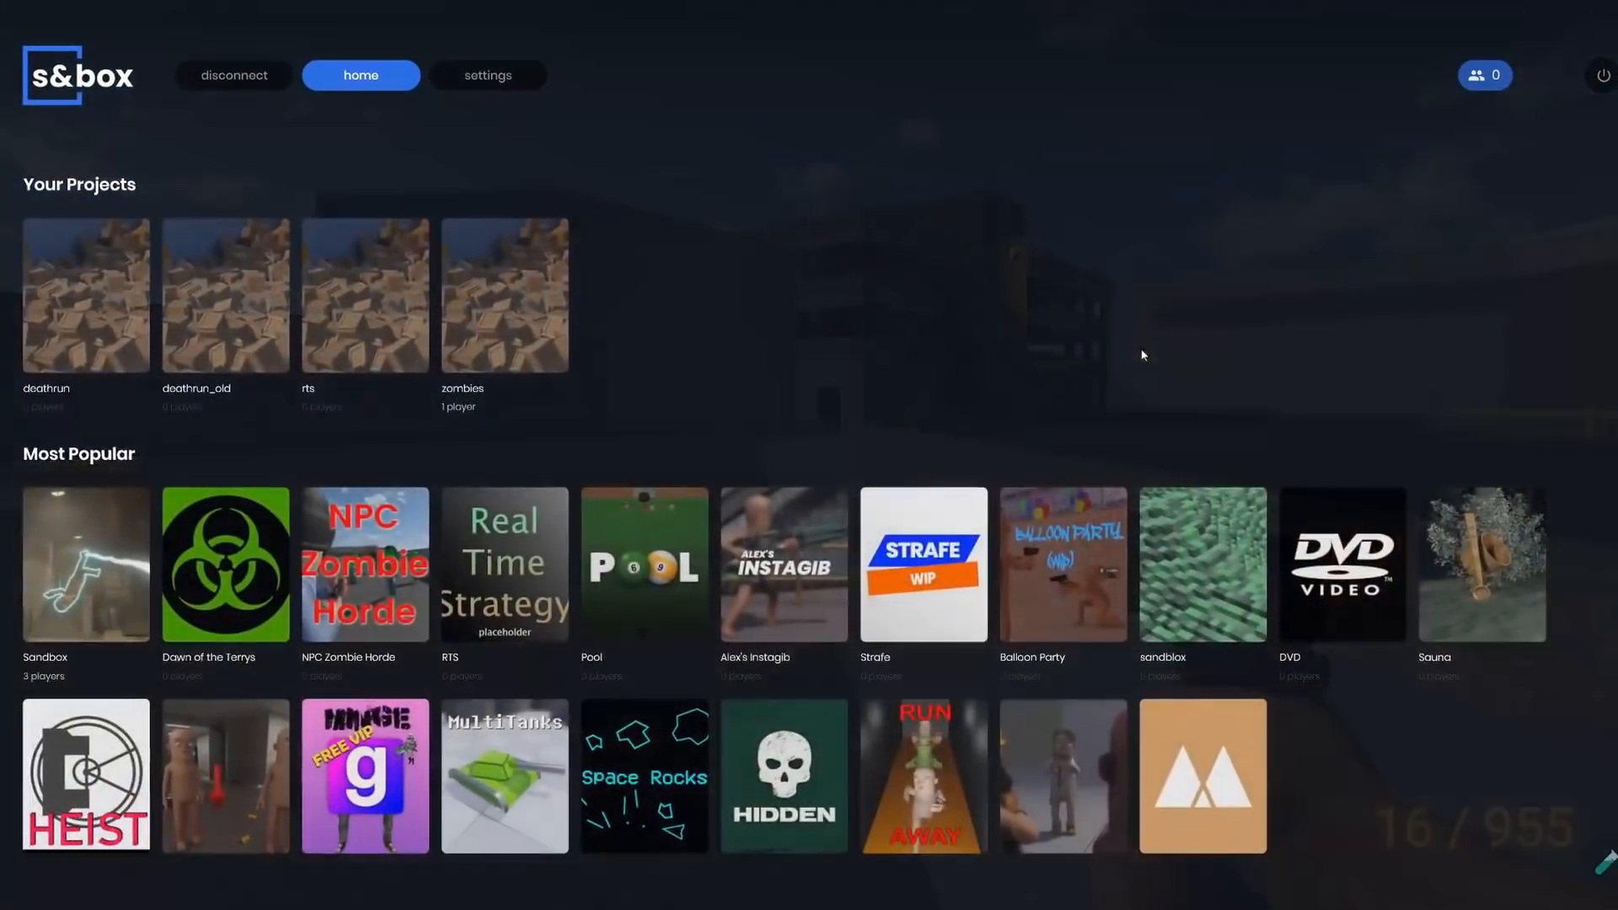
mouse_move(504, 562)
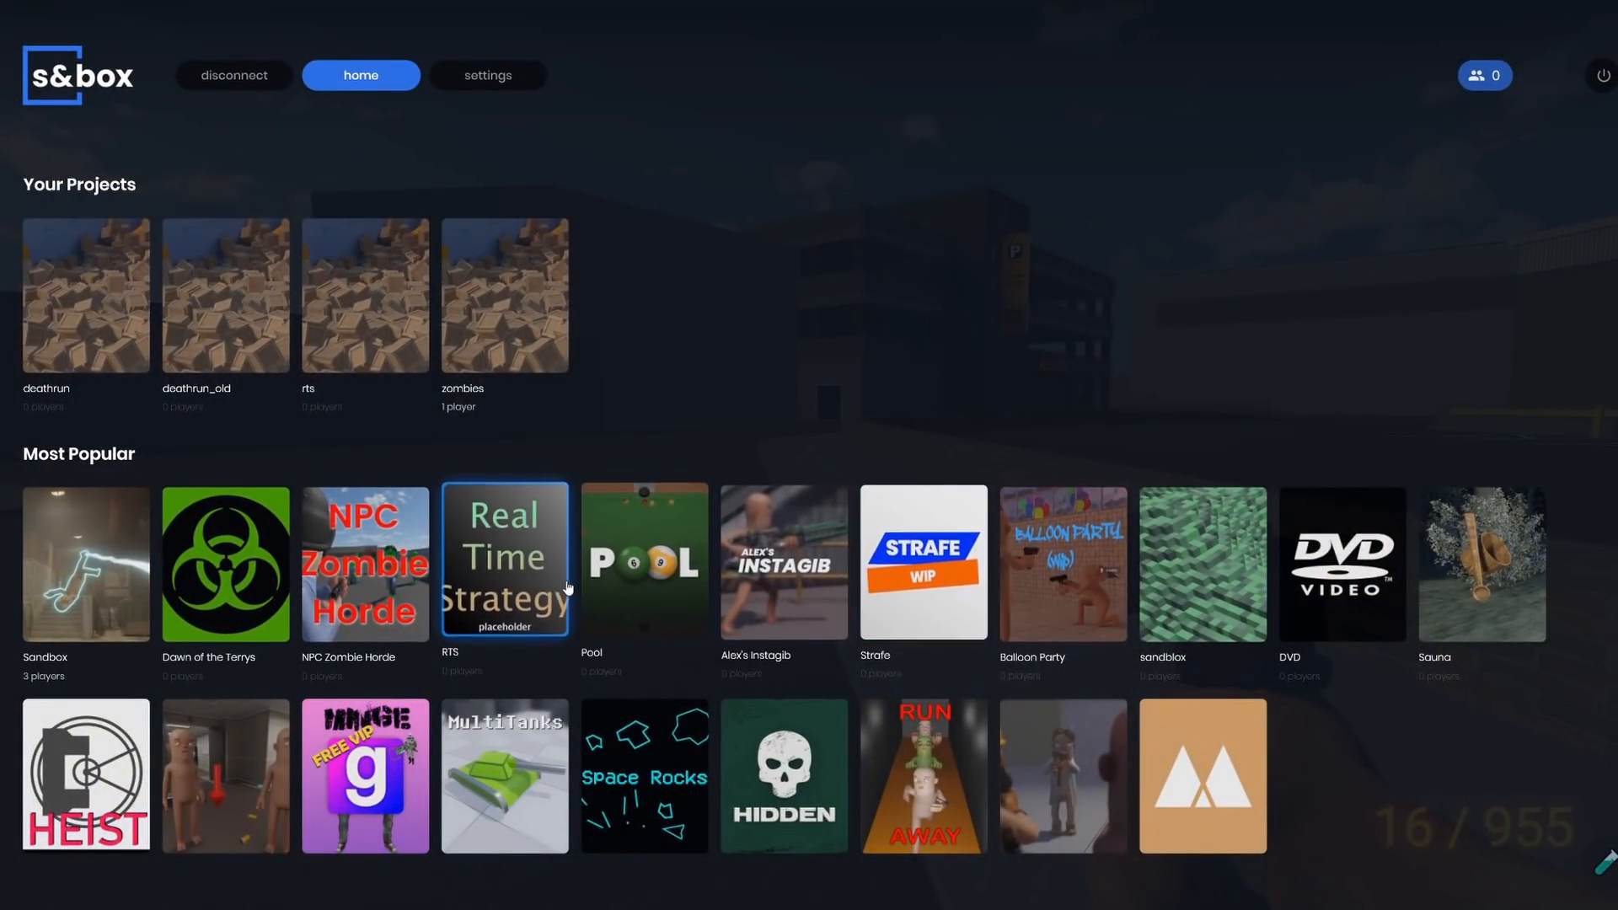
Start the RTS game from the Most Popular grid so its server begins loading.
left_click(504, 560)
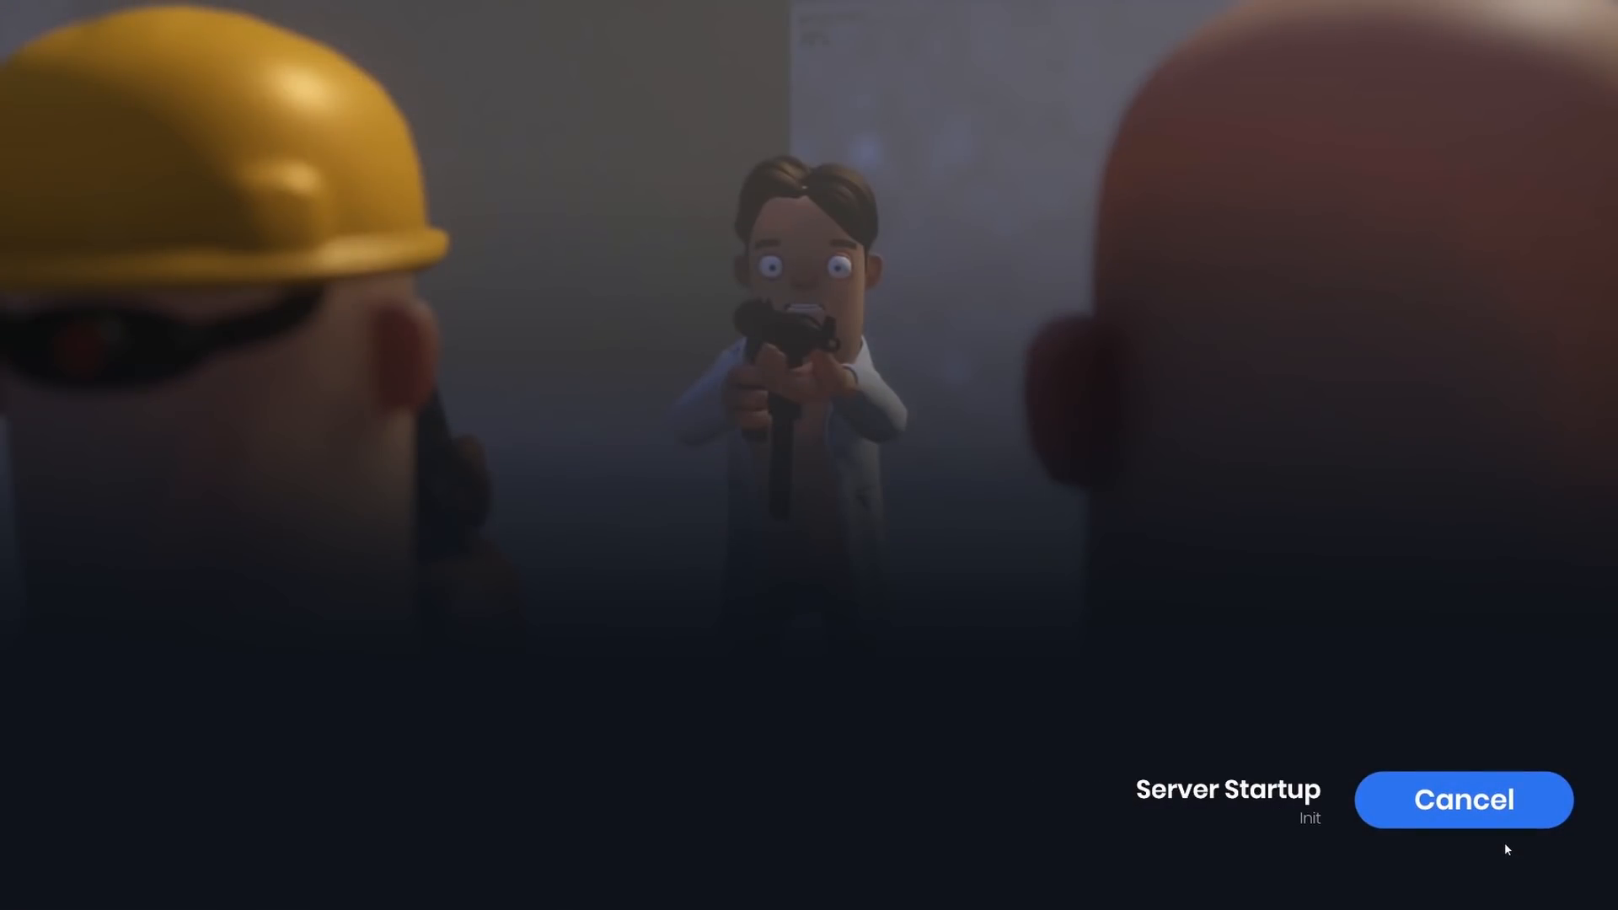